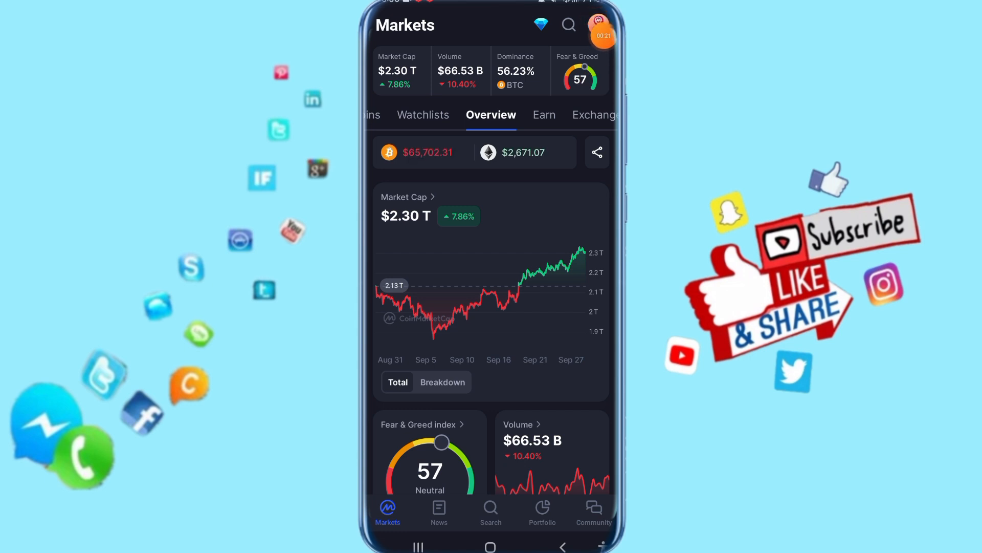
- Open Settings from the profile avatar in the Markets top-right corner
{"action": "left_click", "coordinate": [601, 30]}
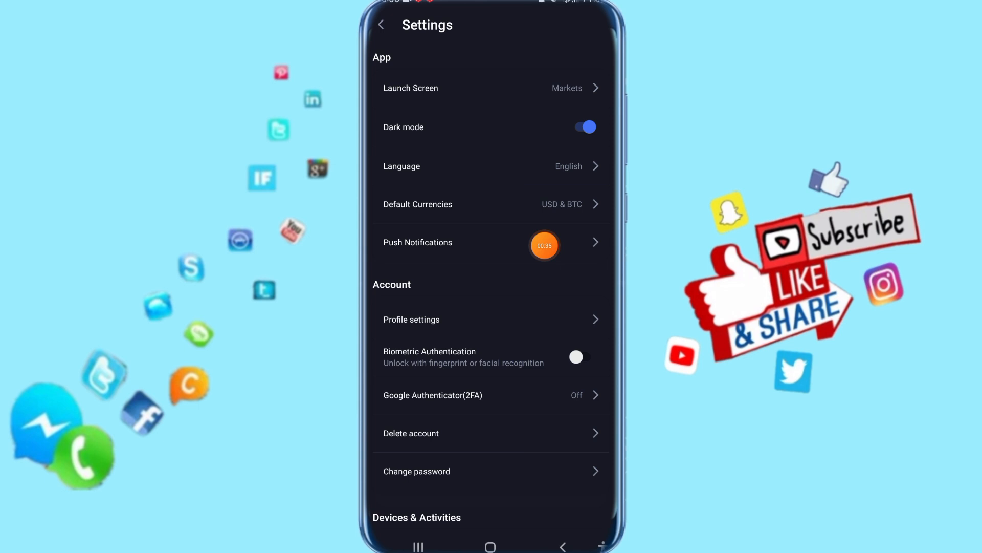
- Open Push Notifications and scroll down to the Community alerts section
{"action": "left_click", "coordinate": [418, 242]}
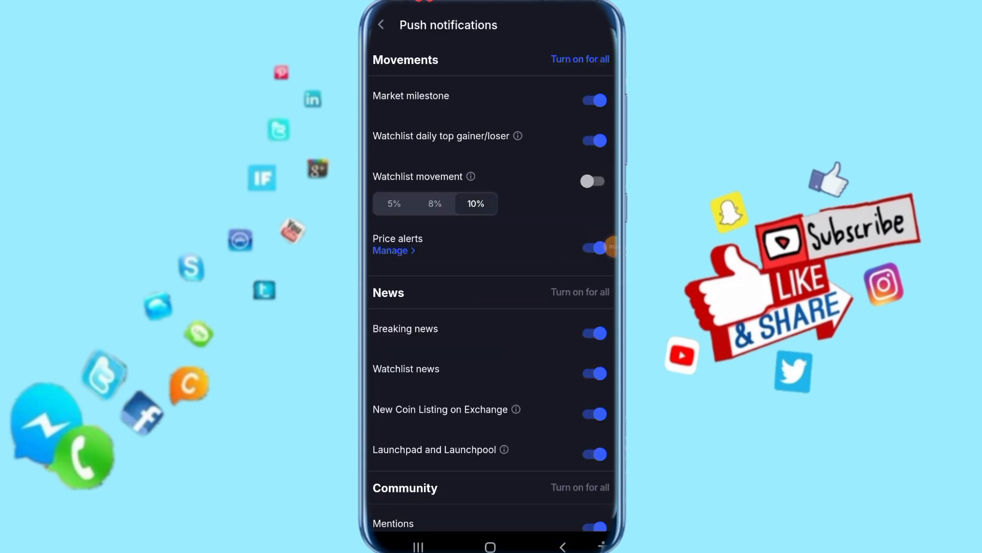
{"action": "scroll", "scroll_direction": "down", "scroll_amount": 3}
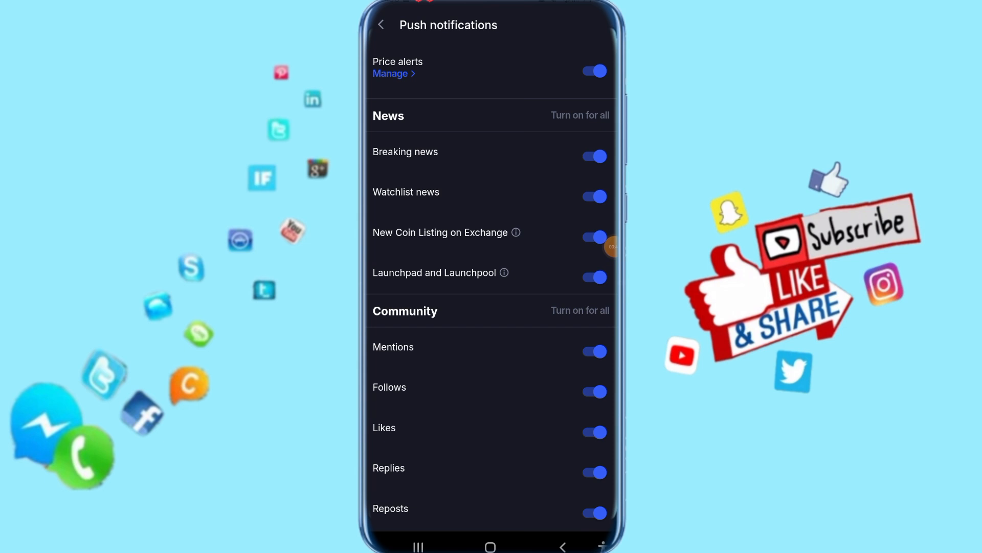
{"action": "scroll", "scroll_direction": "down", "scroll_amount": 3}
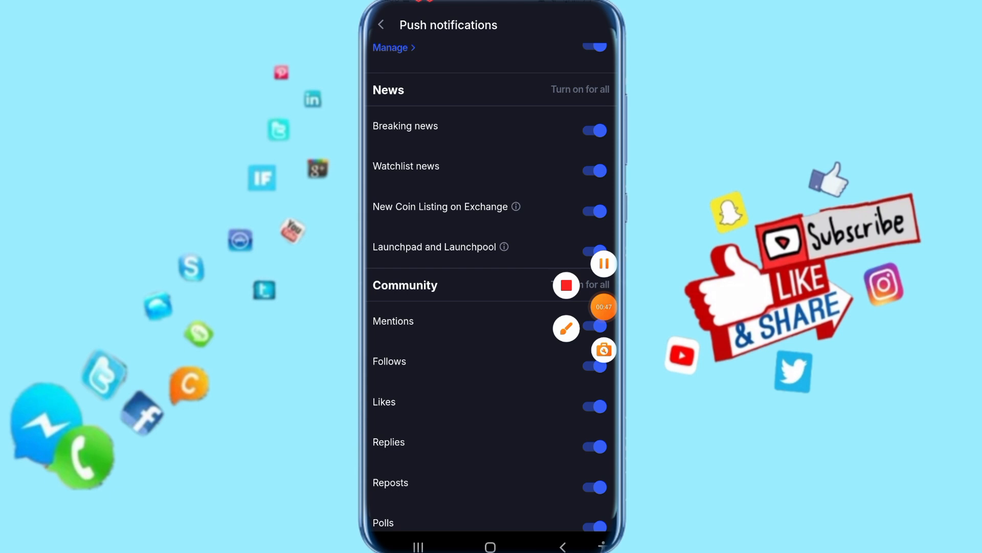
- Switch off the Community Mentions toggle and scroll to review the remaining alerts
{"action": "left_click", "coordinate": [594, 326]}
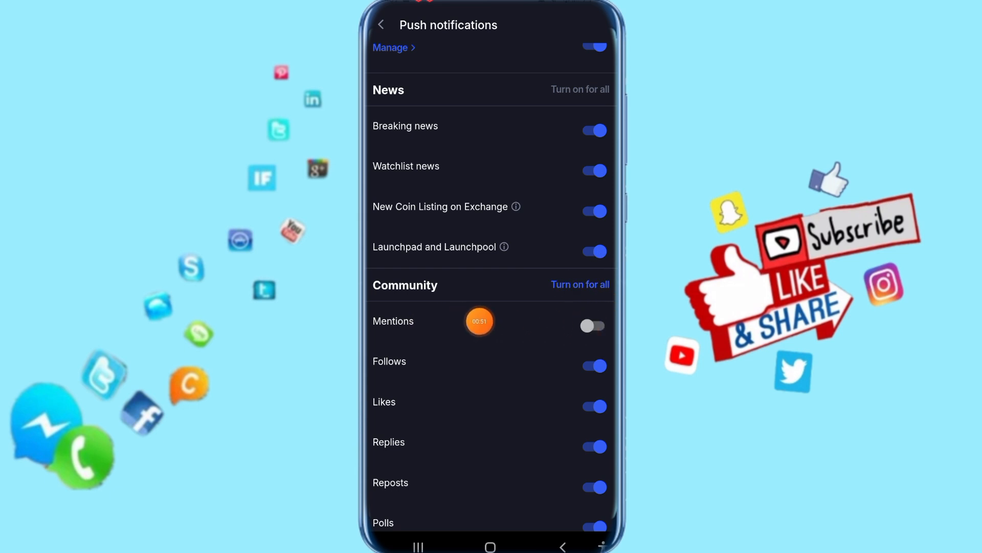
{"action": "scroll", "scroll_direction": "down", "scroll_amount": 3}
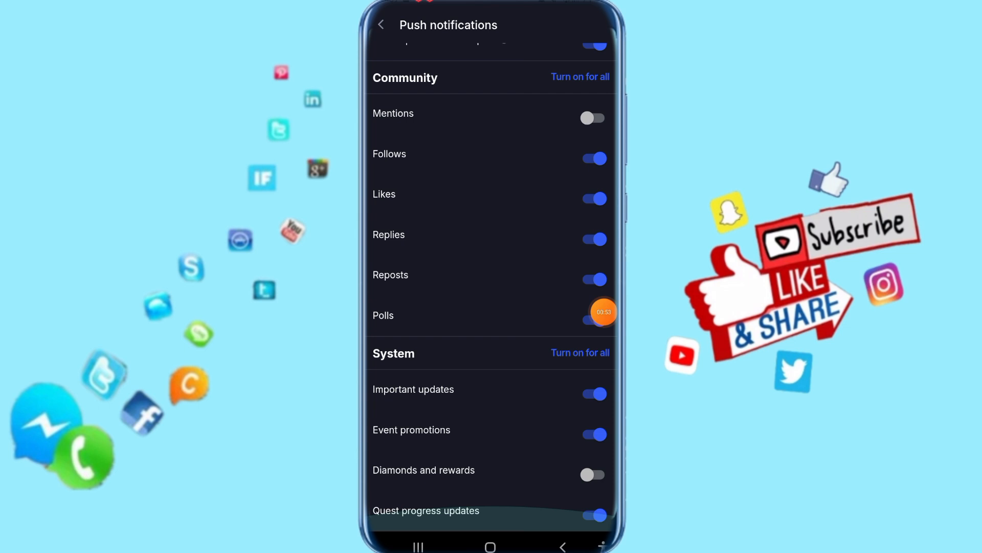
{"action": "scroll", "scroll_direction": "down", "scroll_amount": 3}
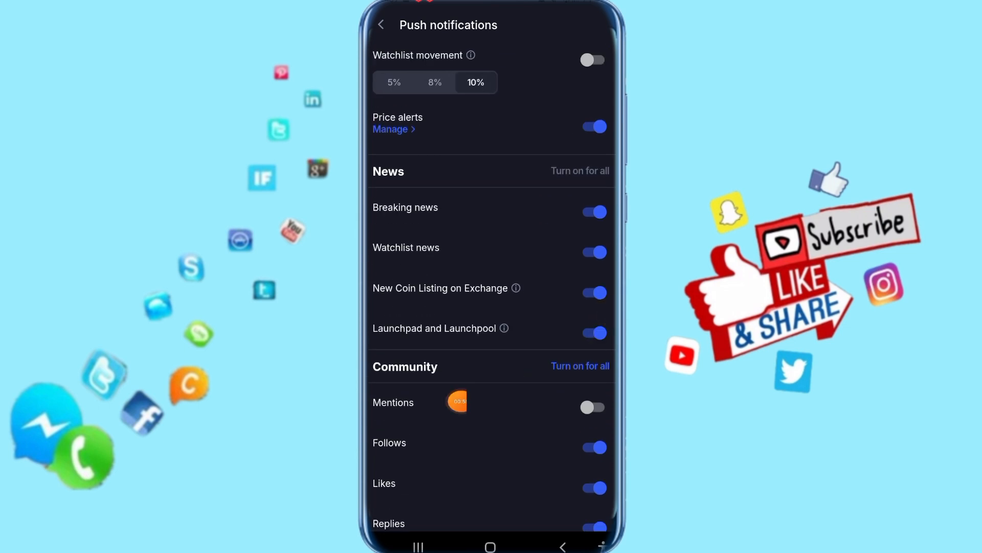